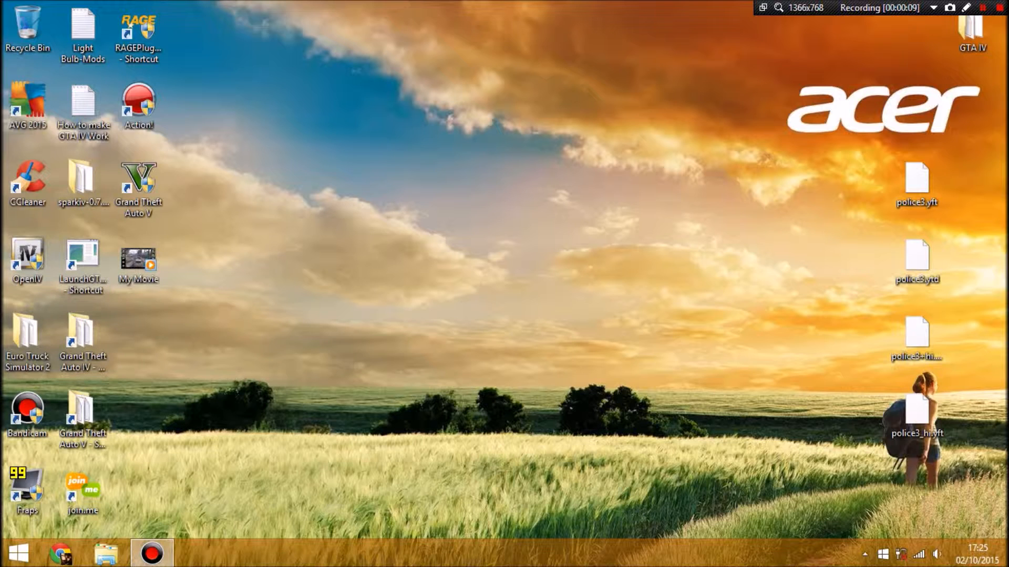
# Launch OpenIV from its desktop shortcut to reach the game selection window
pyautogui.click(27, 261)
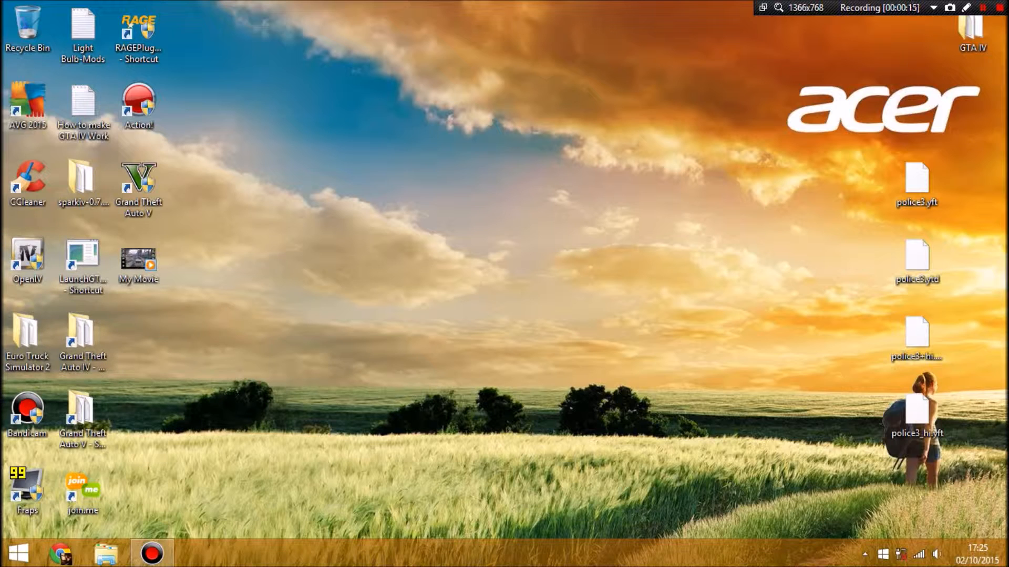
pyautogui.doubleClick(27, 258)
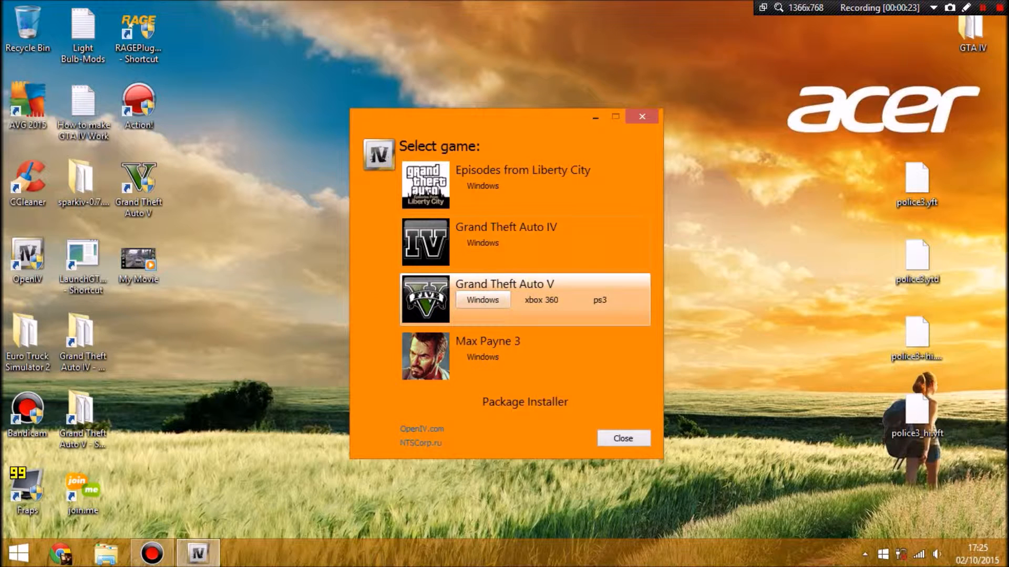
# Choose Grand Theft Auto V for Windows so its game folder loads in OpenIV
pyautogui.click(482, 299)
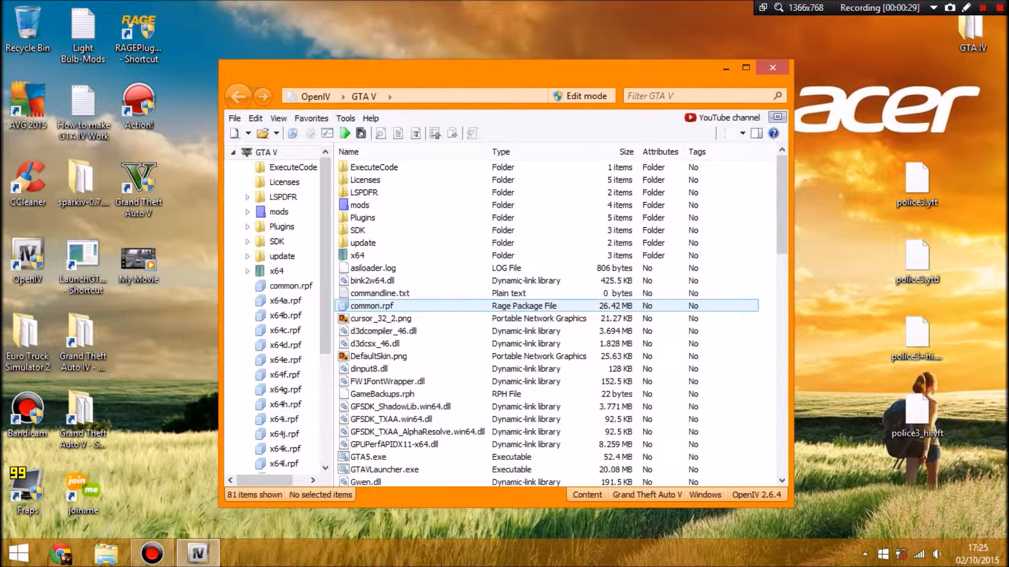
# Bring up a File Explorer window showing the Acer (C:) drive
pyautogui.click(363, 243)
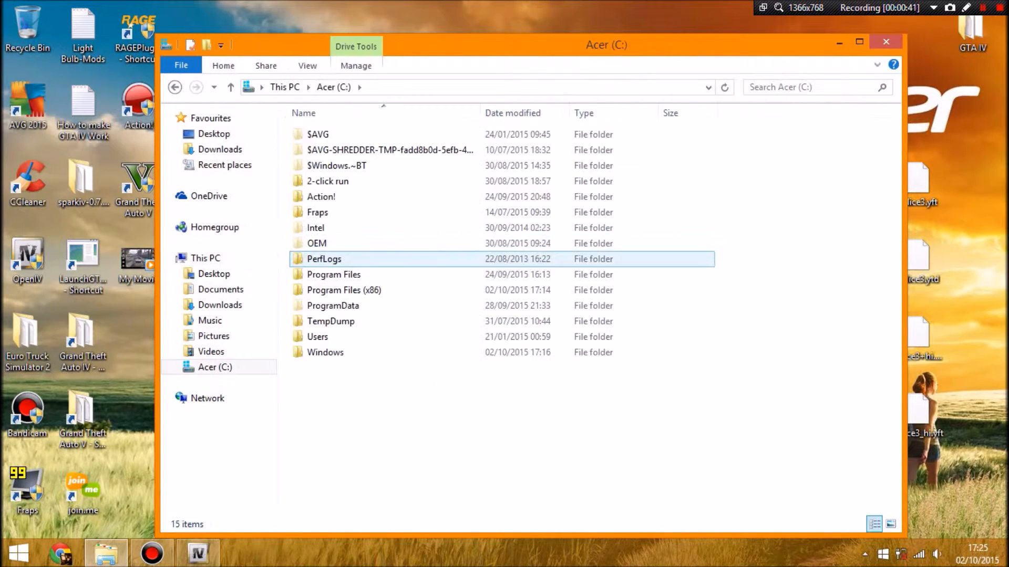
# Browse Program Files > Rockstar Games and enter the Grand Theft Auto V folder
pyautogui.click(333, 274)
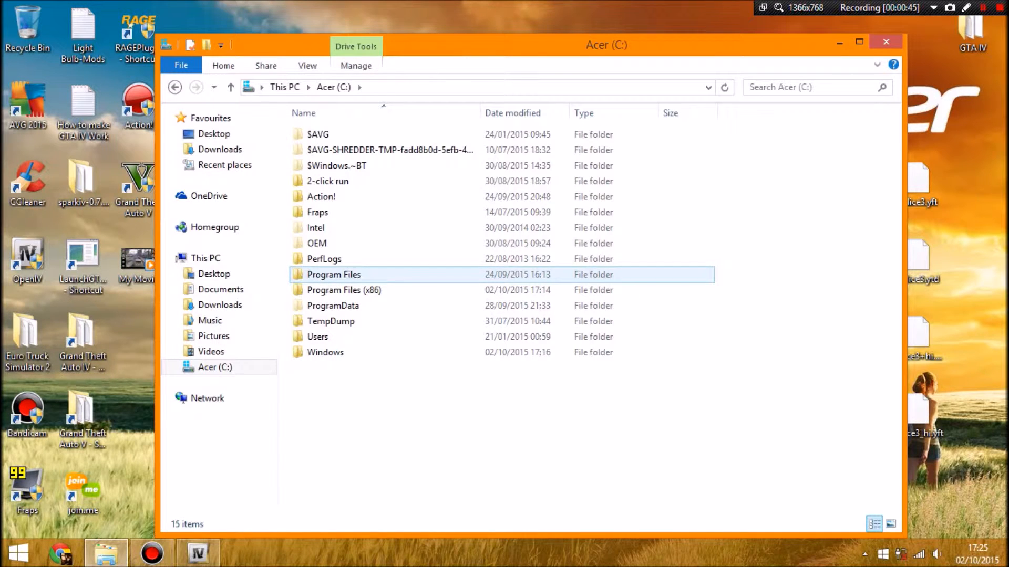
pyautogui.doubleClick(333, 274)
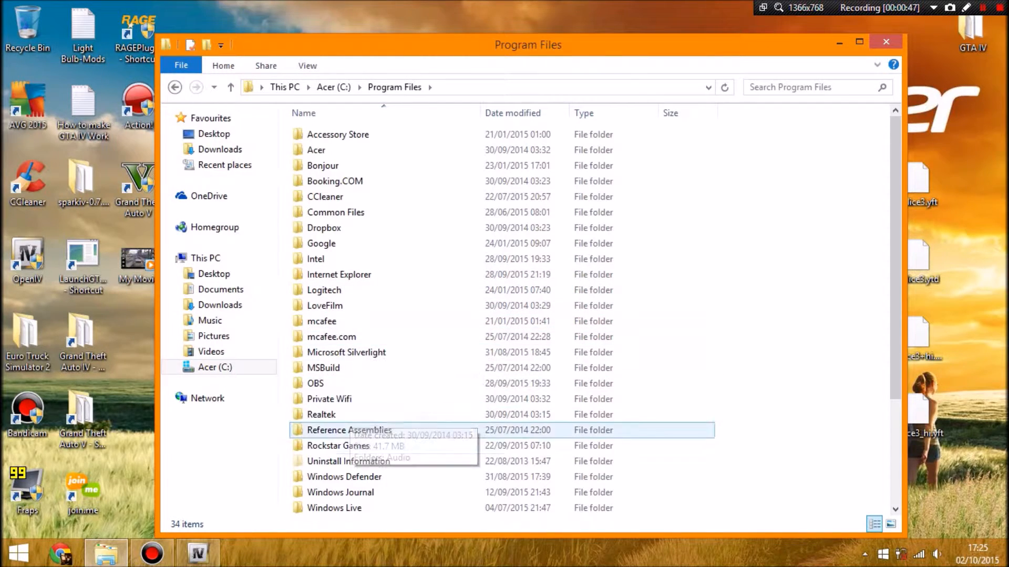
pyautogui.doubleClick(339, 445)
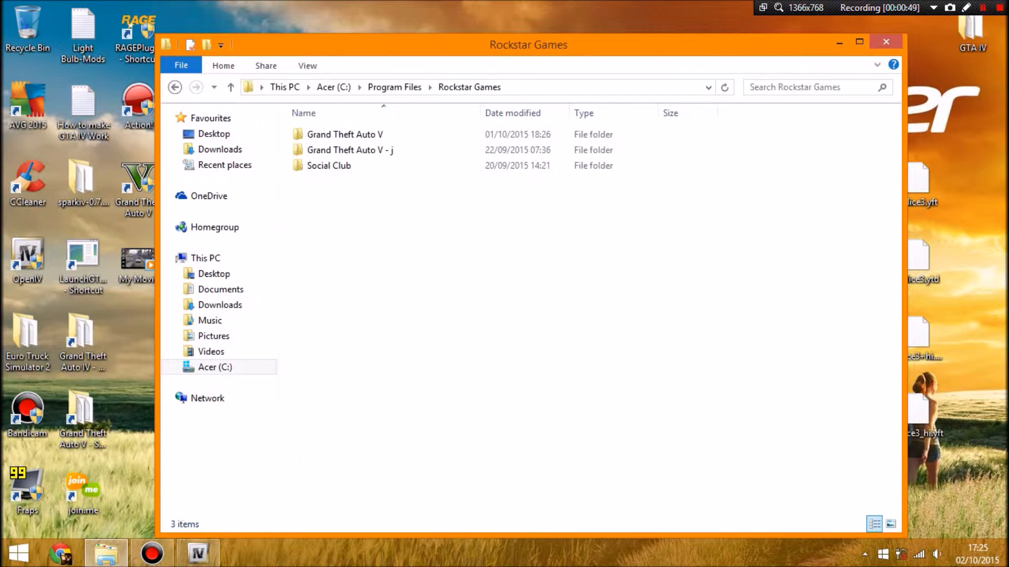
pyautogui.click(345, 134)
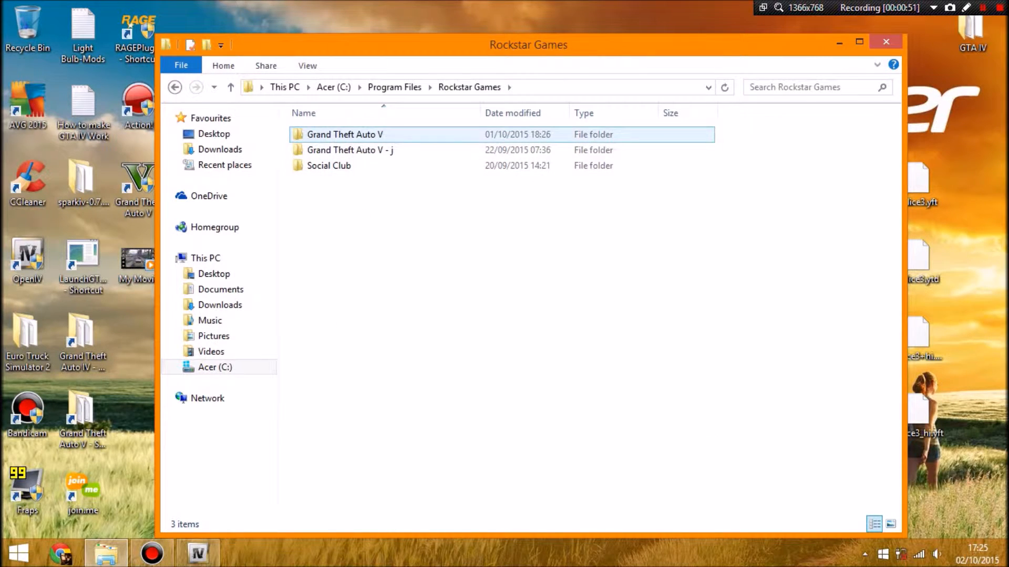
pyautogui.click(350, 150)
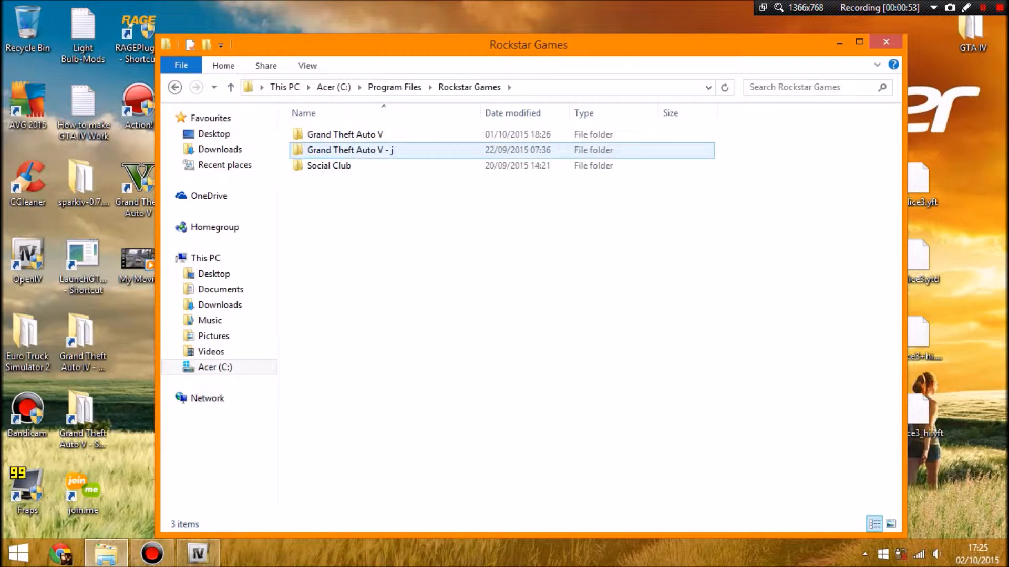
pyautogui.click(345, 133)
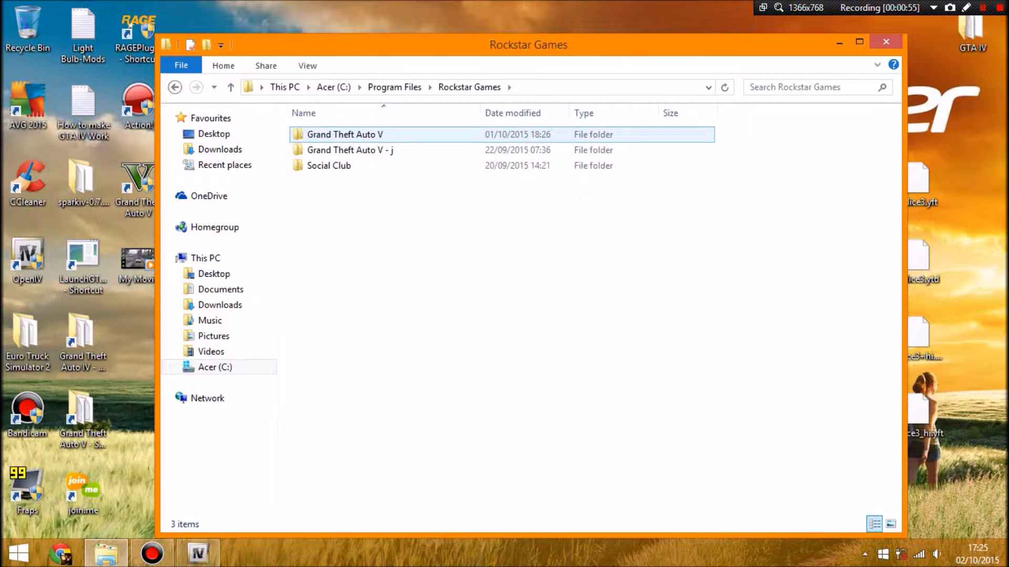
pyautogui.doubleClick(345, 134)
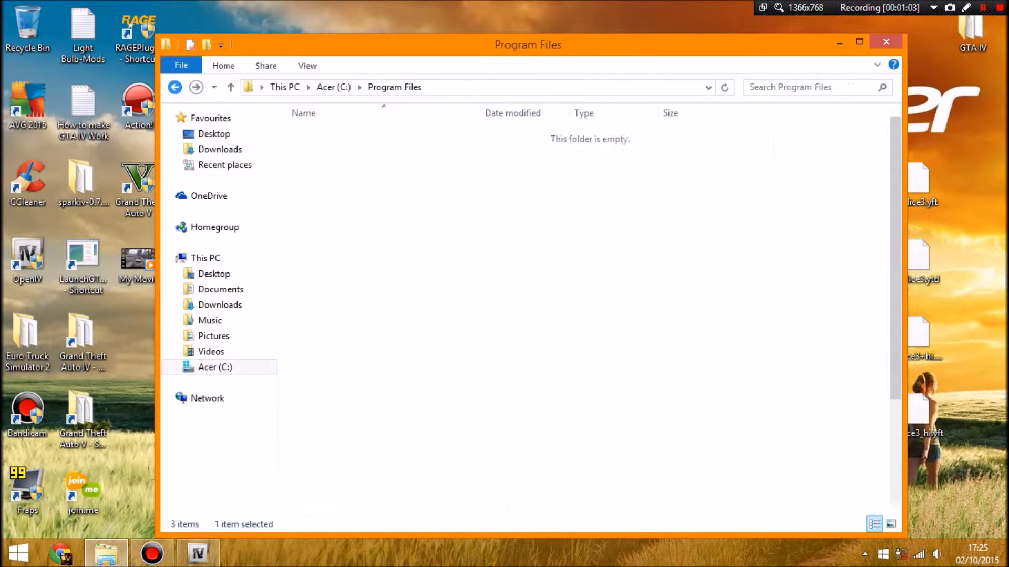
# Browse the Rockstar Games folder under Program Files (x86)
pyautogui.click(175, 87)
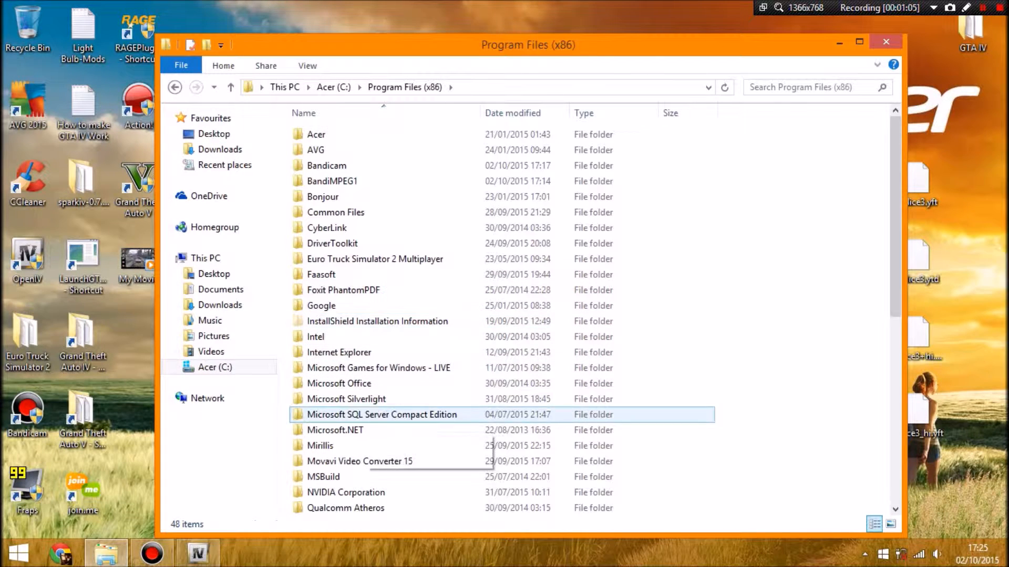
pyautogui.click(337, 243)
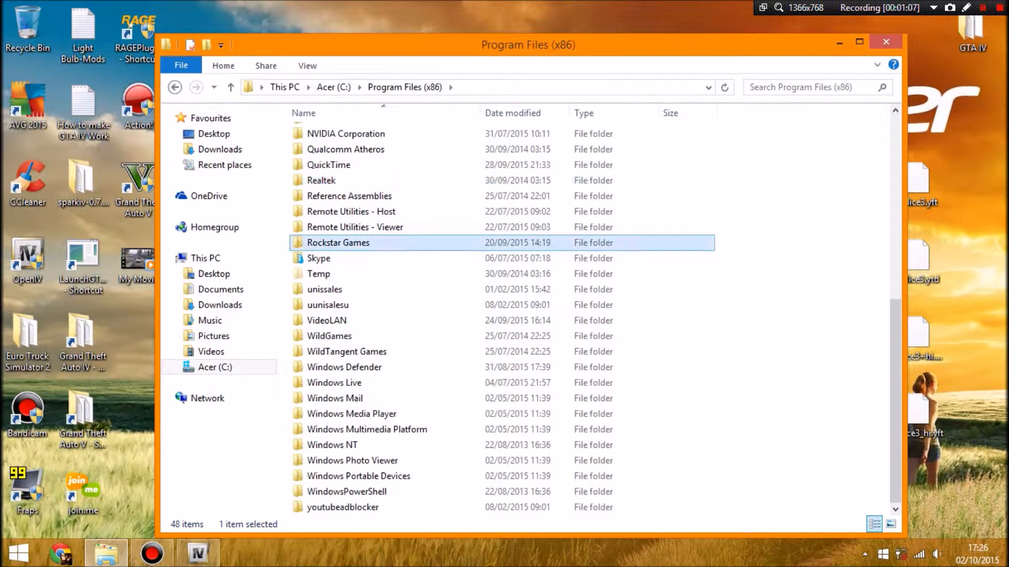
pyautogui.doubleClick(337, 243)
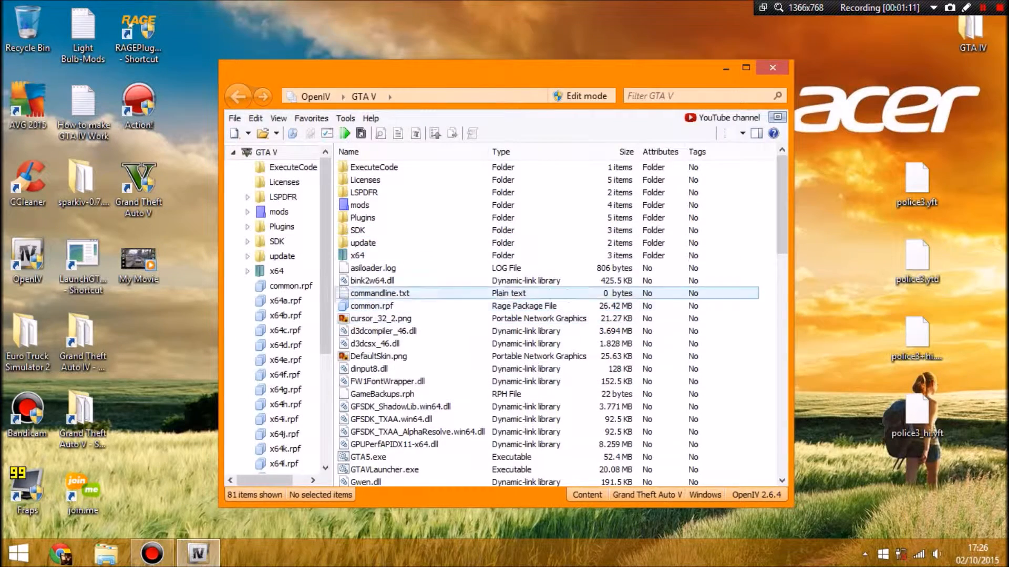
# Review Plugins, asiloader.log, update and mods in the GTA V root, then enter mods
pyautogui.click(363, 218)
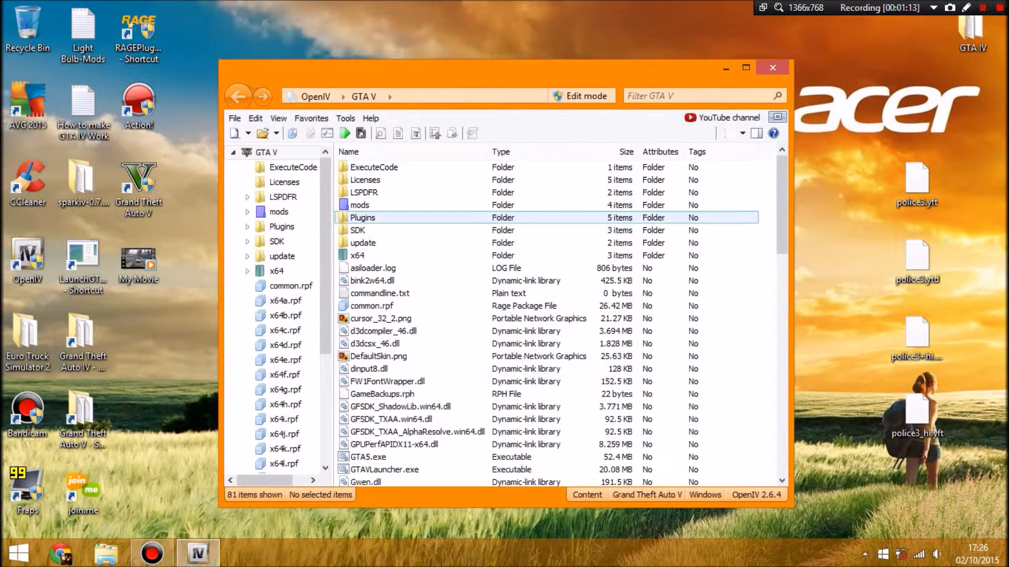
pyautogui.click(373, 268)
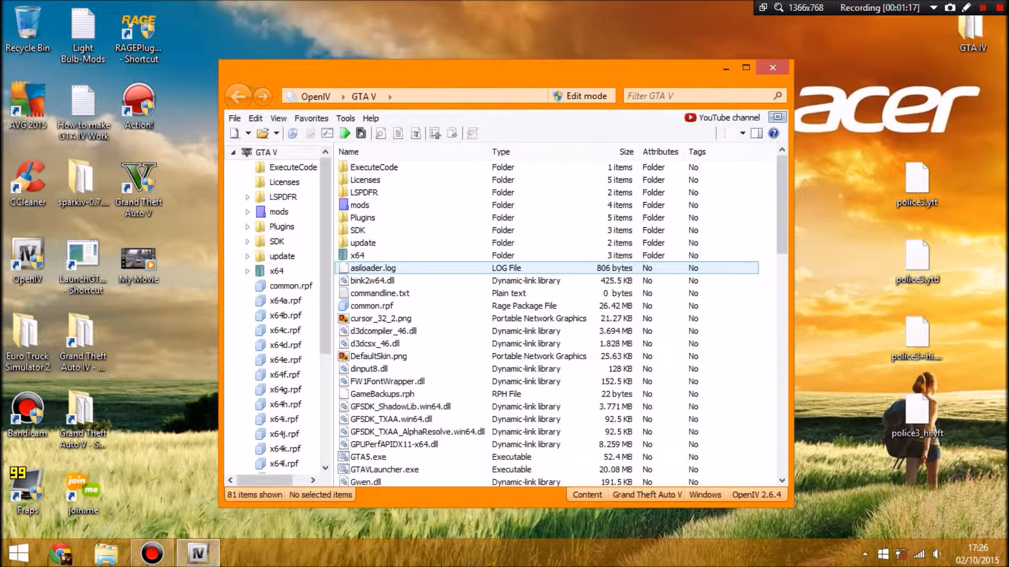
pyautogui.click(362, 218)
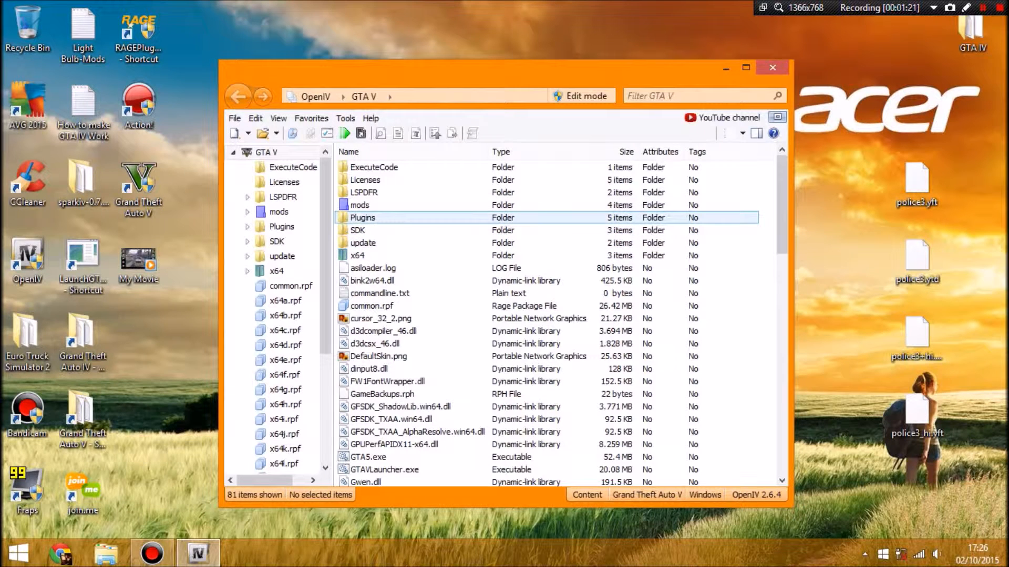
pyautogui.click(362, 242)
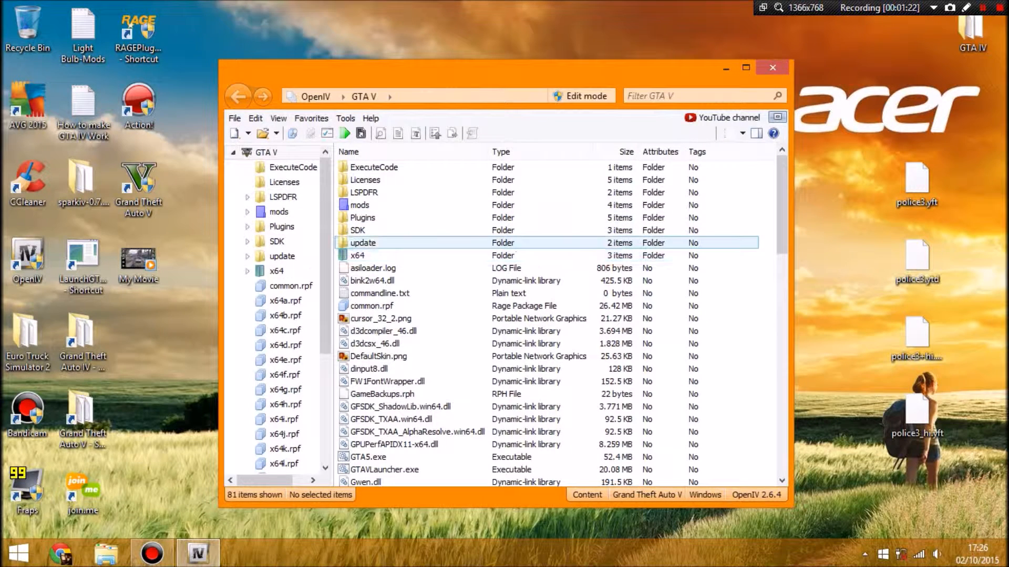
pyautogui.click(360, 205)
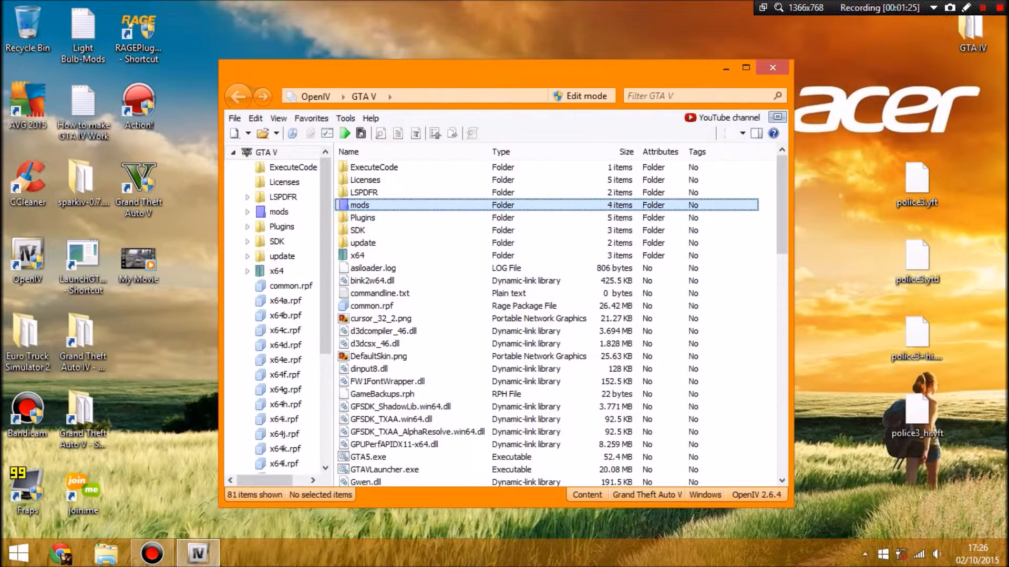
pyautogui.doubleClick(359, 205)
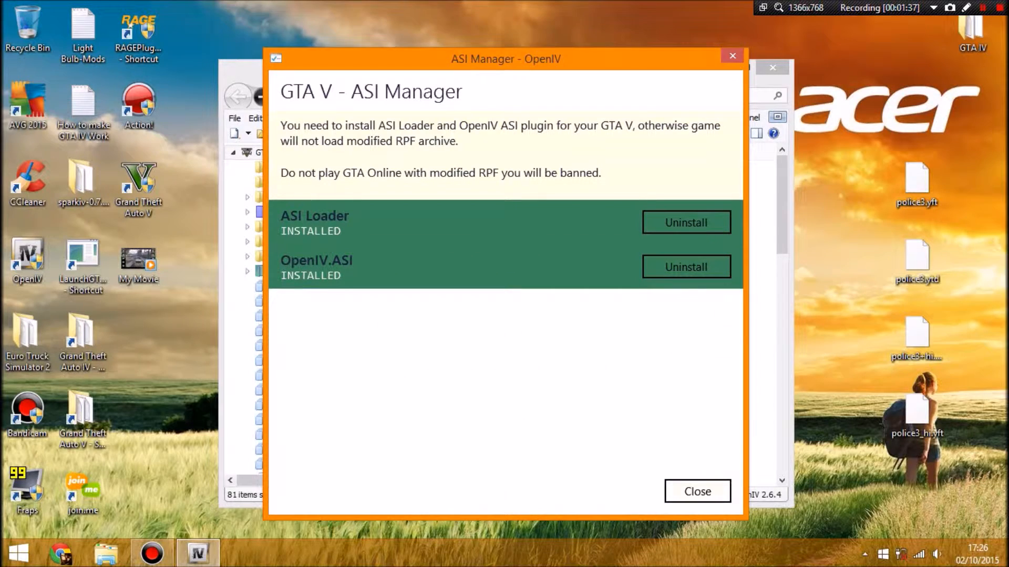
# Reopen ASI Manager from Tools, uninstall then reinstall ASI Loader and OpenIV.ASI
pyautogui.click(696, 491)
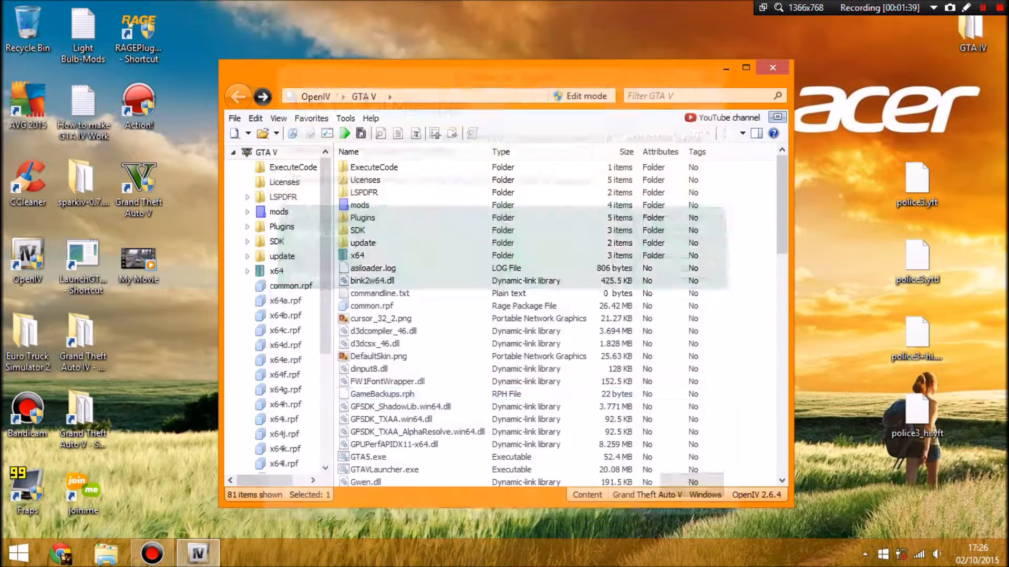
pyautogui.click(360, 205)
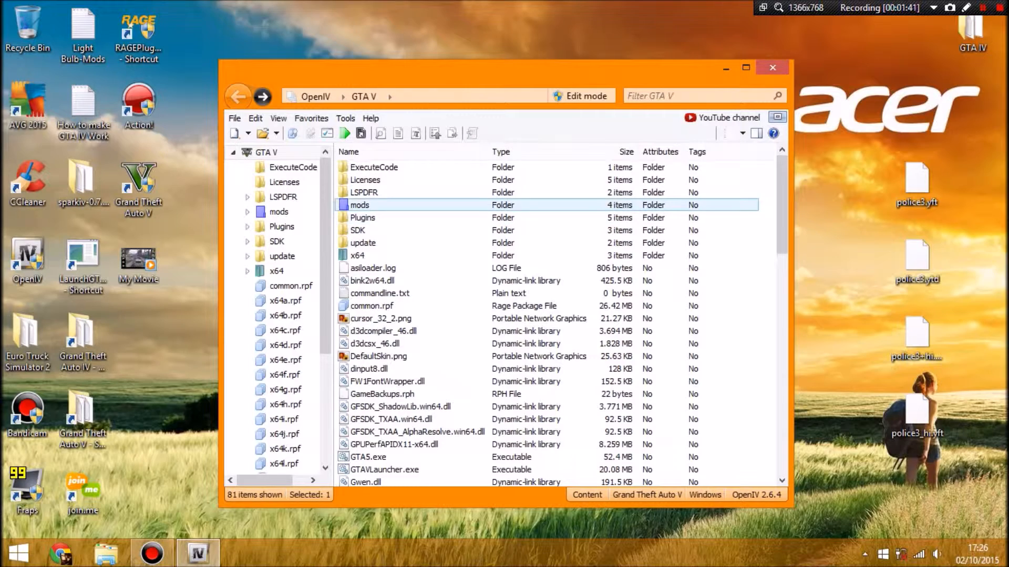
pyautogui.click(345, 119)
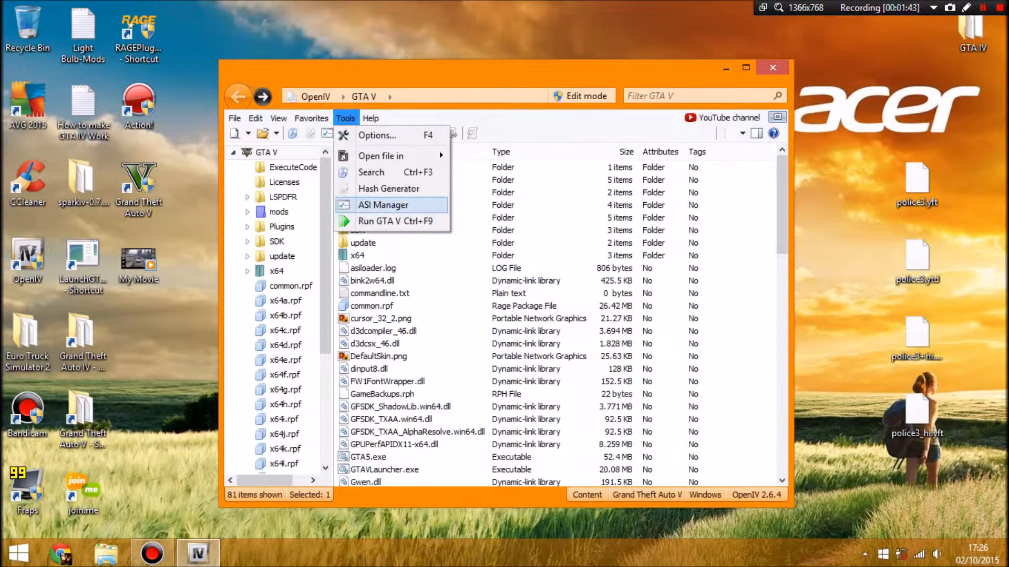
pyautogui.click(383, 205)
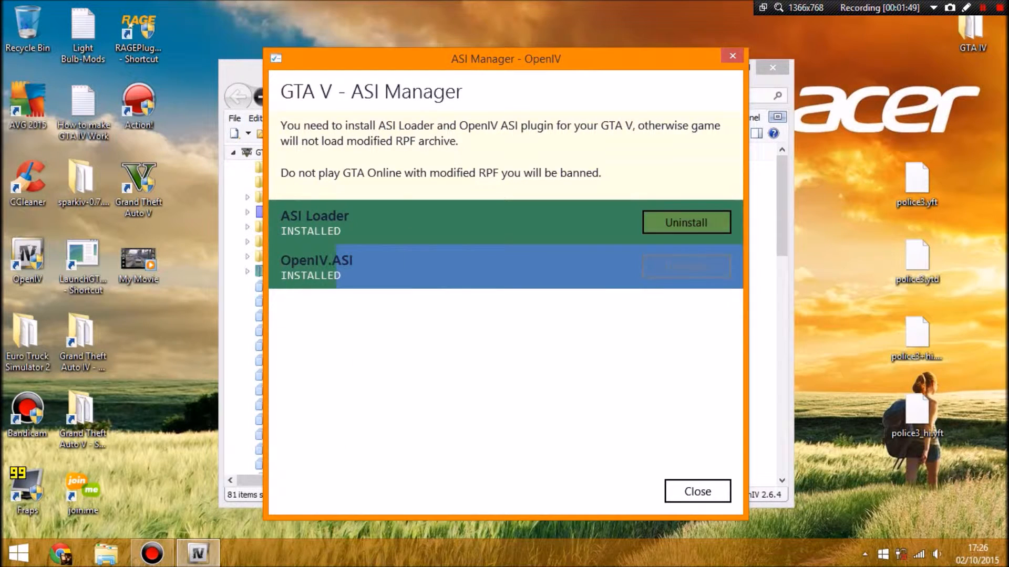
pyautogui.click(686, 221)
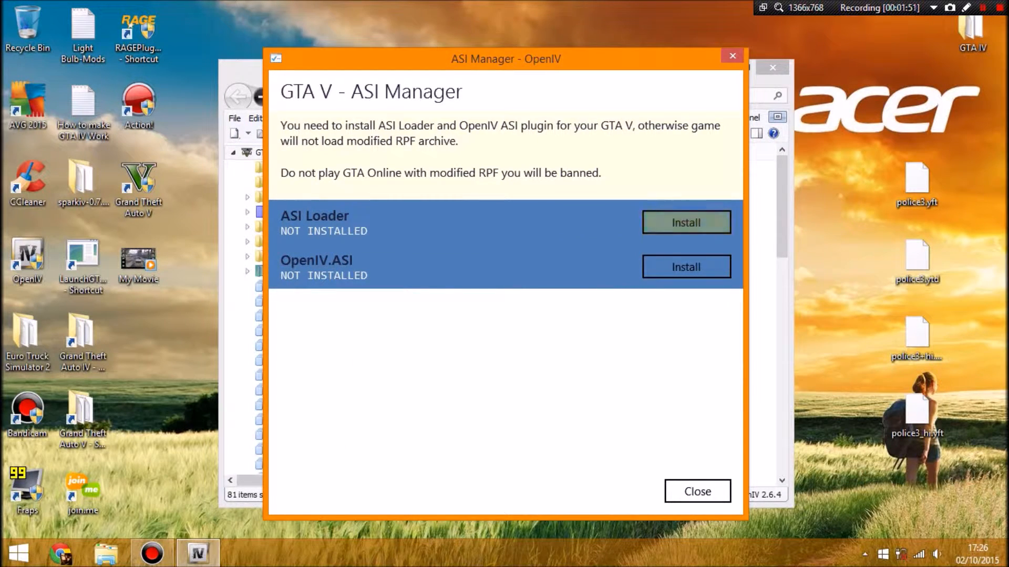
pyautogui.click(686, 222)
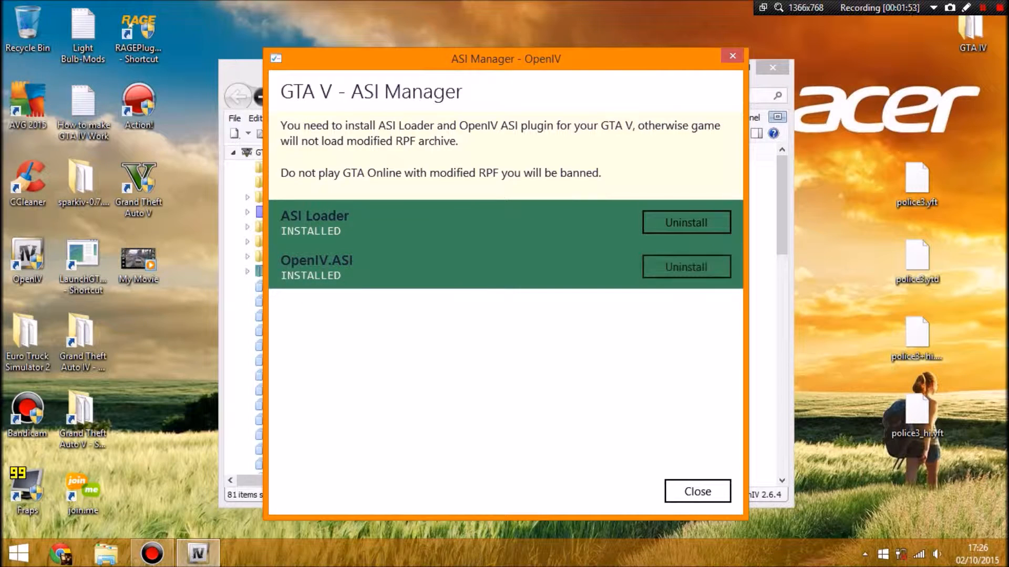
# Navigate mods > update > x64 > dlcpacks > patchday4ng > dlc.rpf > x64 into vehicles.rpf
pyautogui.click(696, 492)
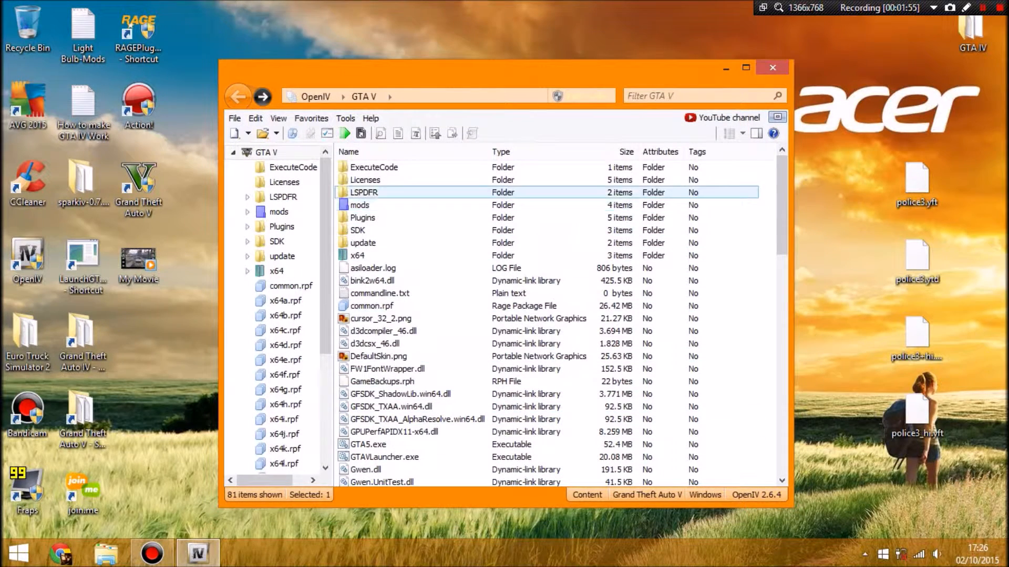
pyautogui.click(360, 205)
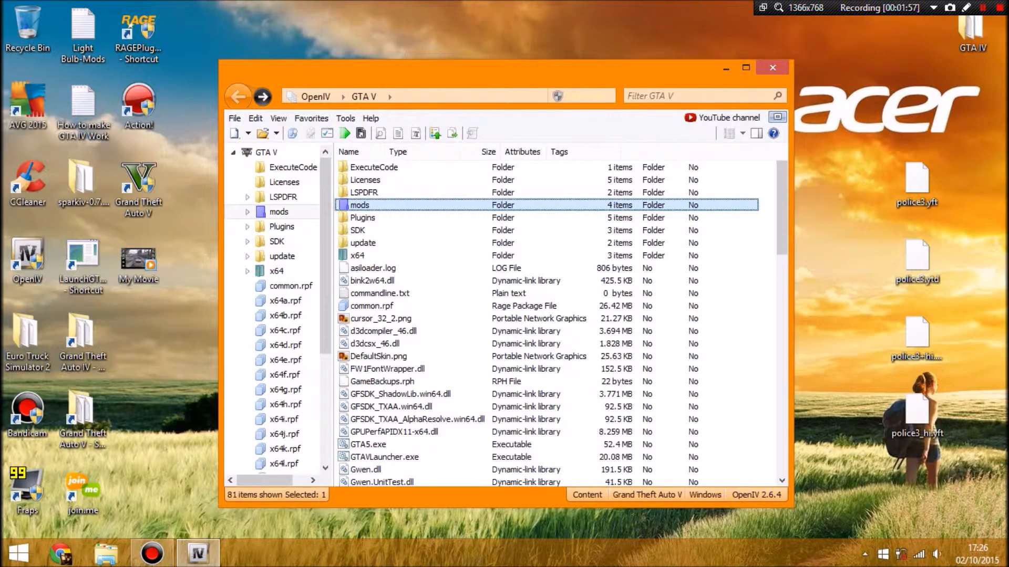
pyautogui.doubleClick(359, 204)
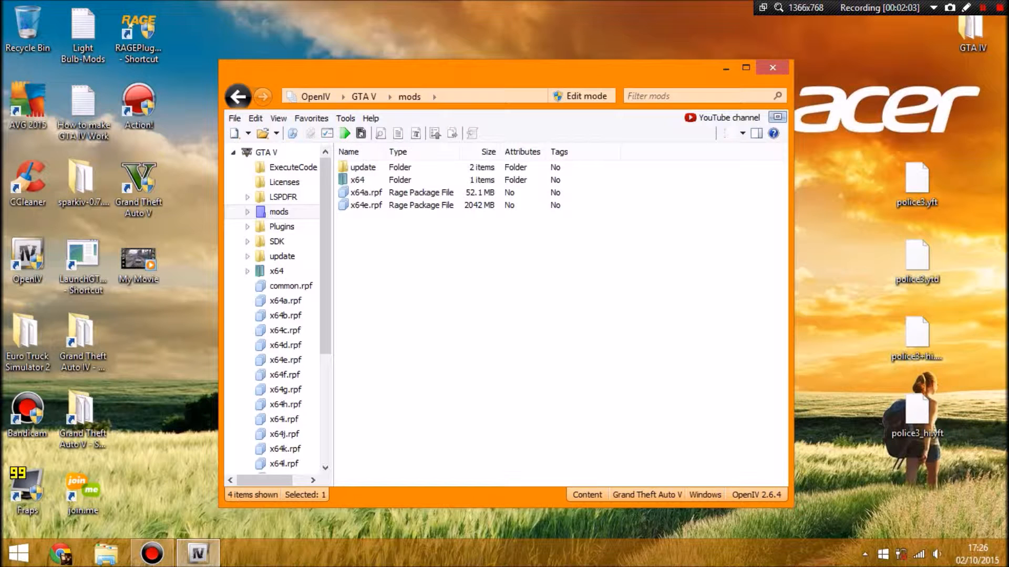
pyautogui.doubleClick(361, 167)
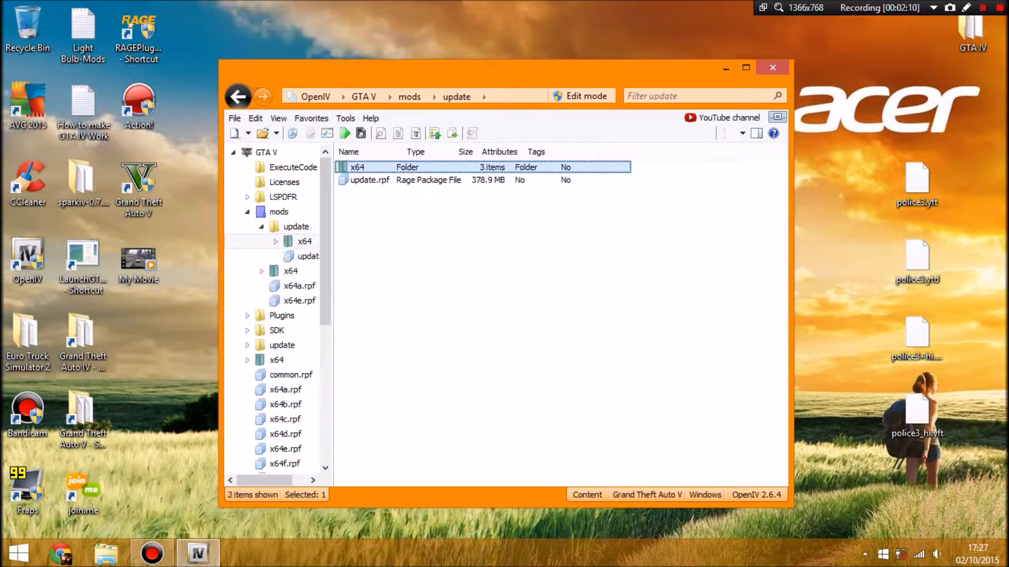
pyautogui.doubleClick(356, 167)
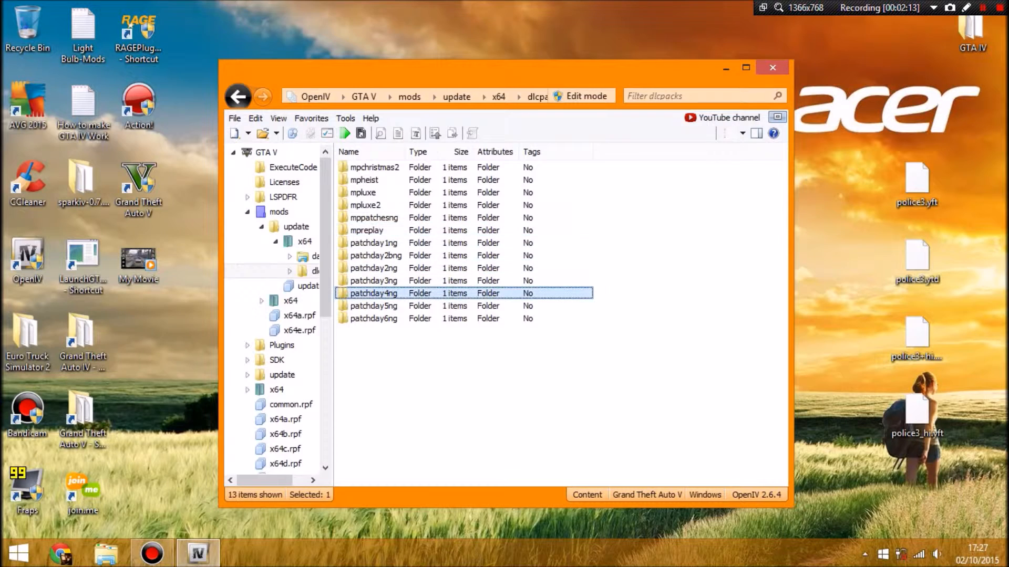
pyautogui.doubleClick(373, 293)
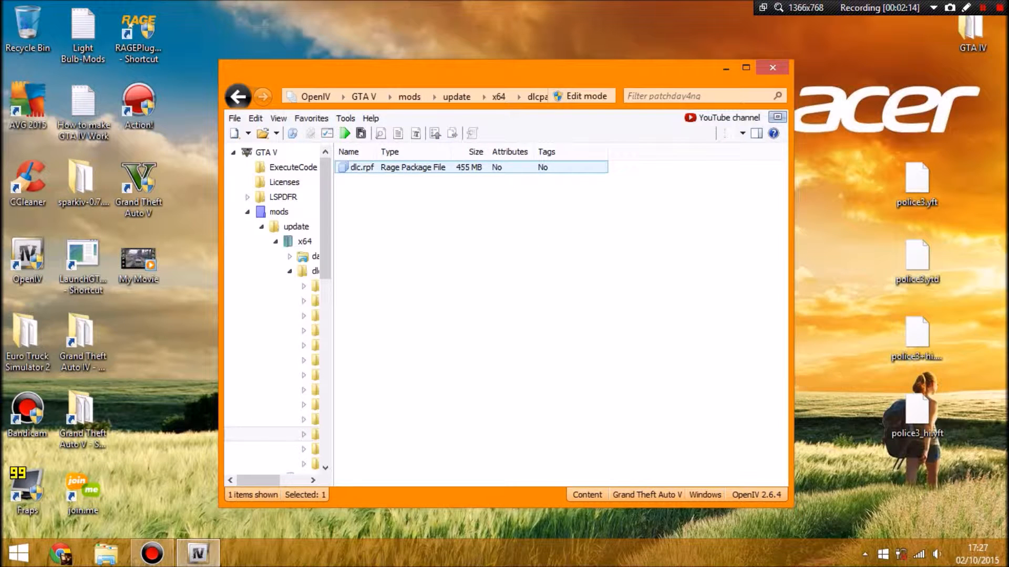
pyautogui.doubleClick(363, 167)
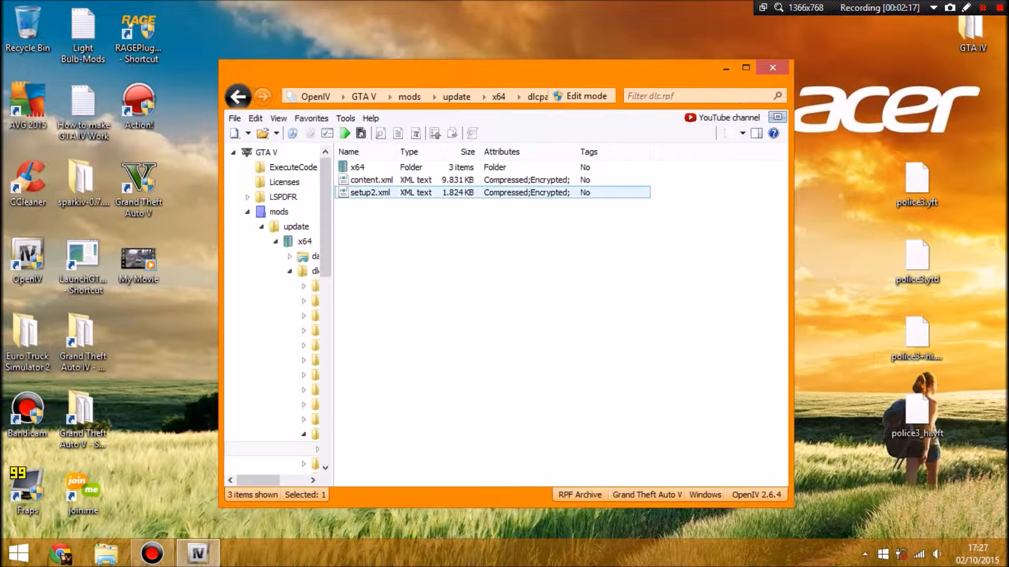
pyautogui.doubleClick(357, 167)
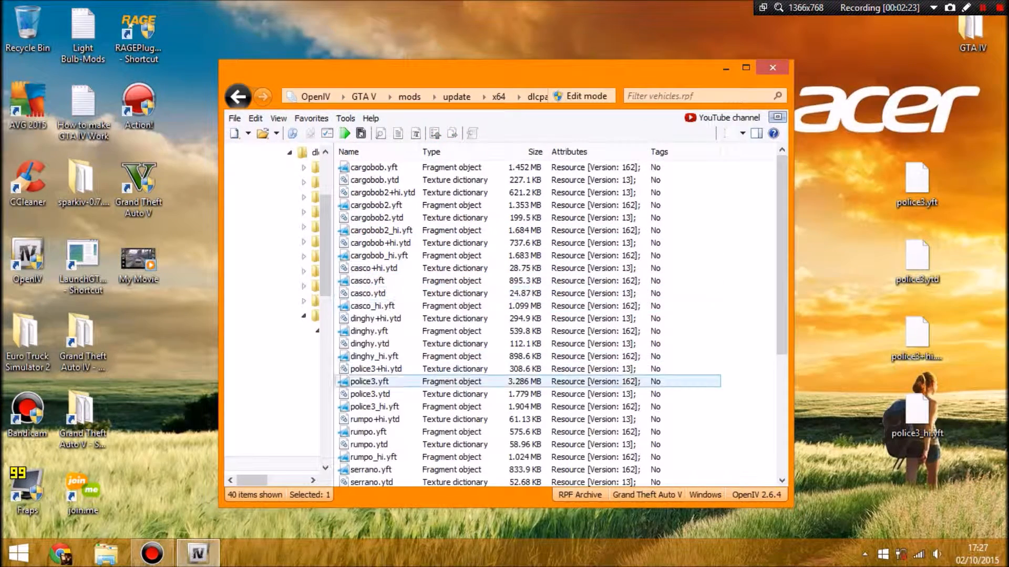
# Enable edit mode on vehicles.rpf and choose the four police3 files from the Desktop
pyautogui.click(377, 369)
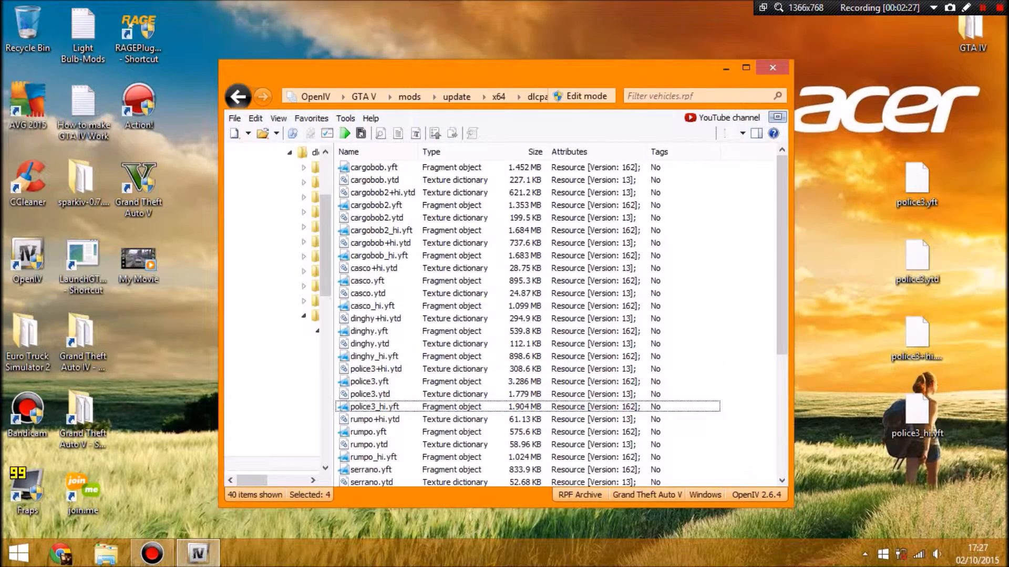
pyautogui.click(580, 96)
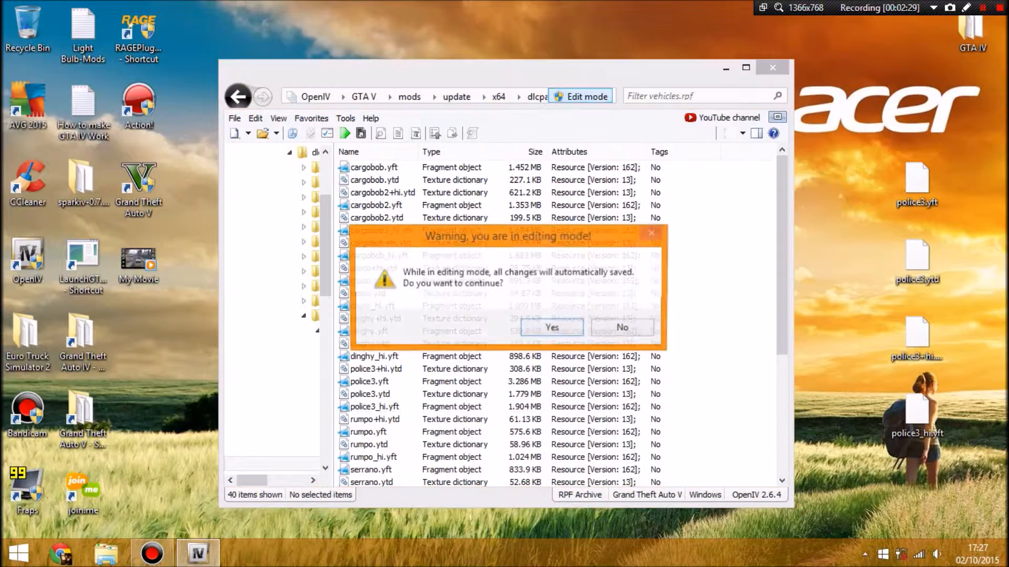
pyautogui.click(550, 328)
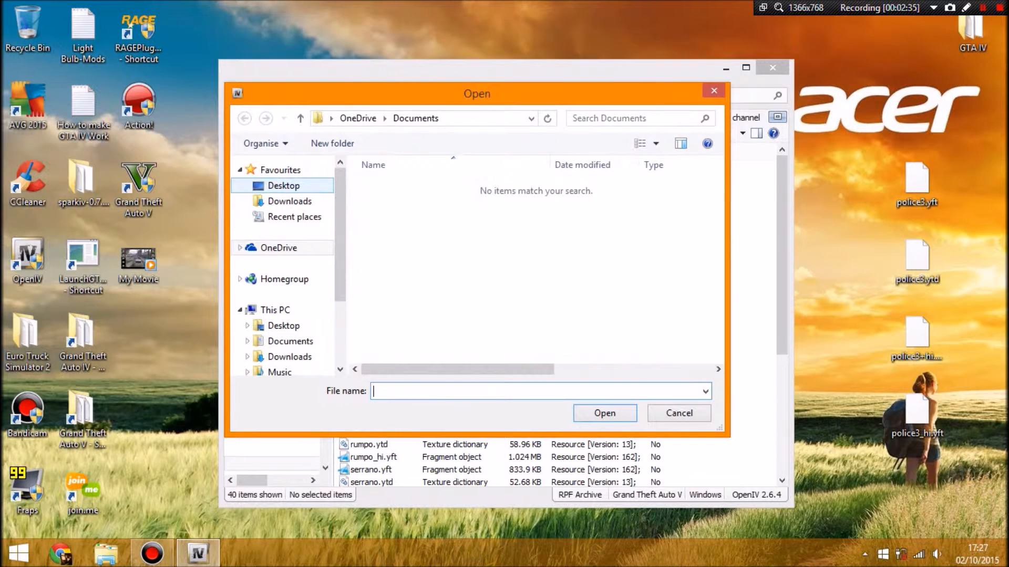
pyautogui.click(283, 185)
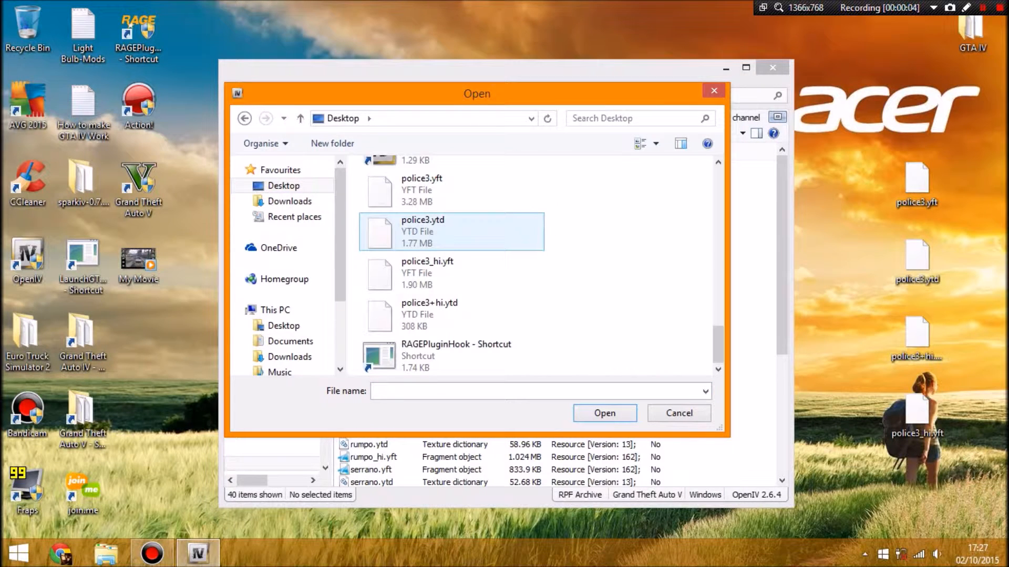
pyautogui.click(451, 190)
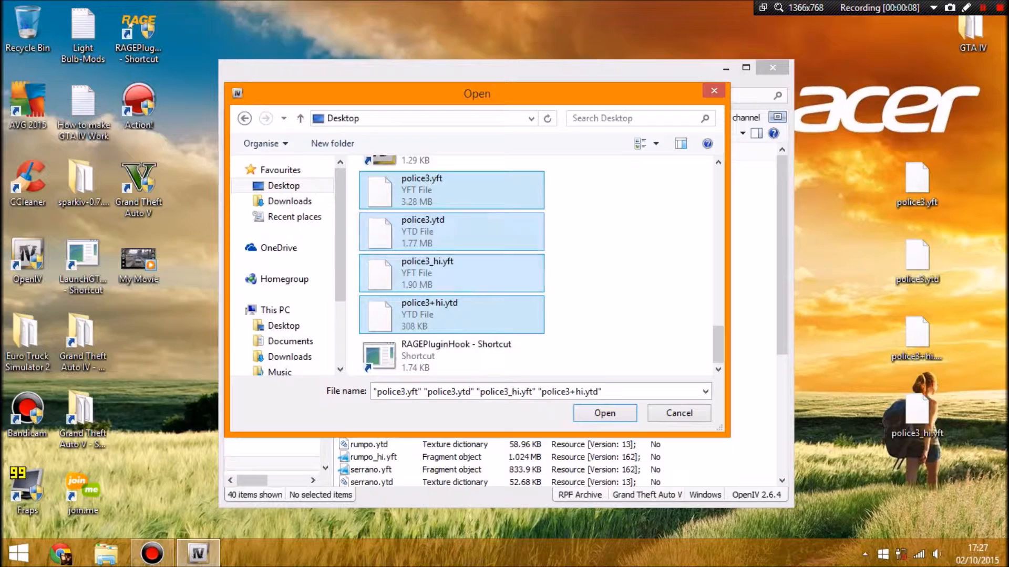
# Import the police3 files into vehicles.rpf and inspect police3.yft and police3_hi.yft
pyautogui.click(603, 413)
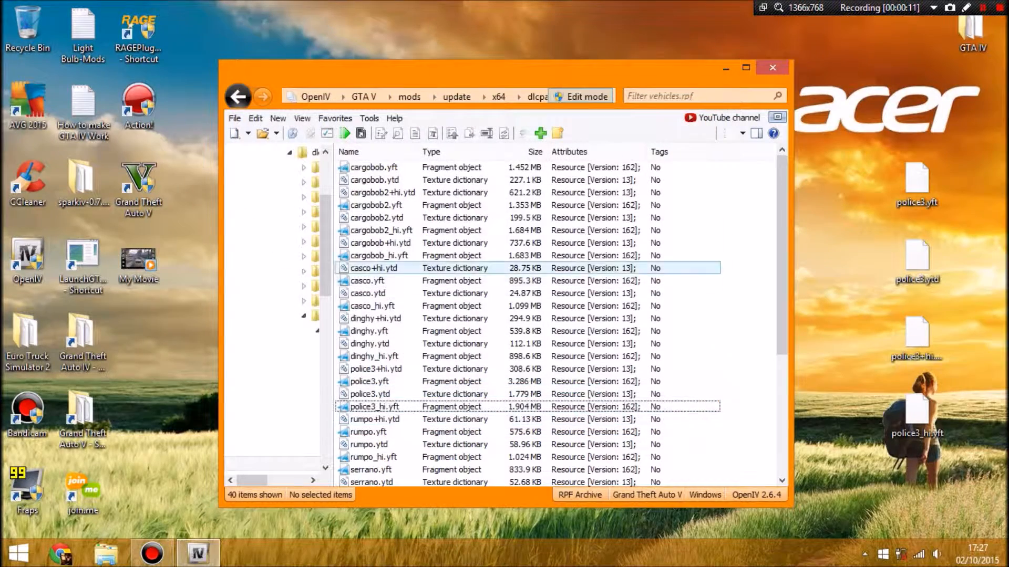
pyautogui.click(371, 394)
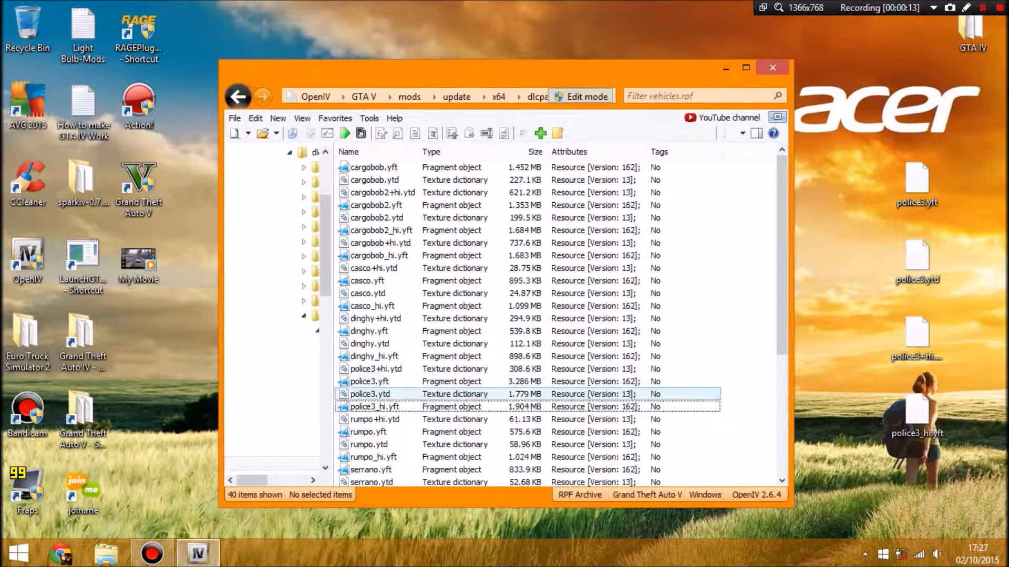
pyautogui.click(370, 381)
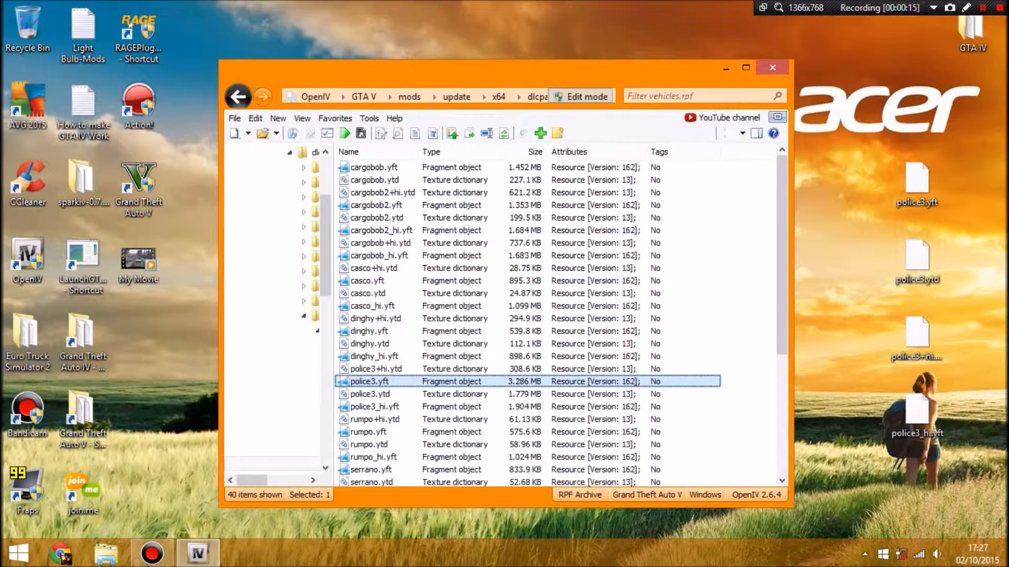
pyautogui.doubleClick(368, 380)
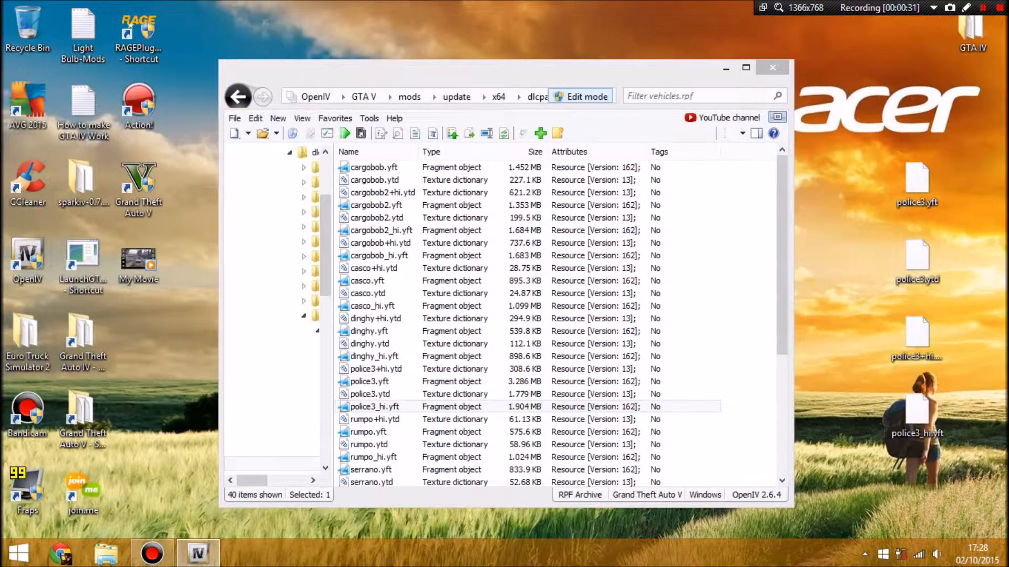
pyautogui.doubleClick(374, 406)
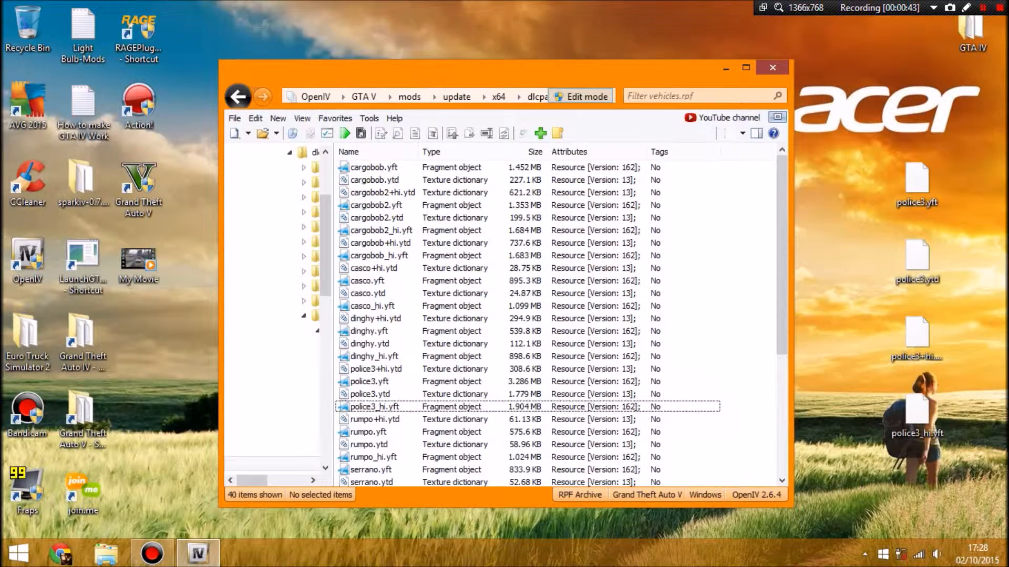
pyautogui.click(771, 68)
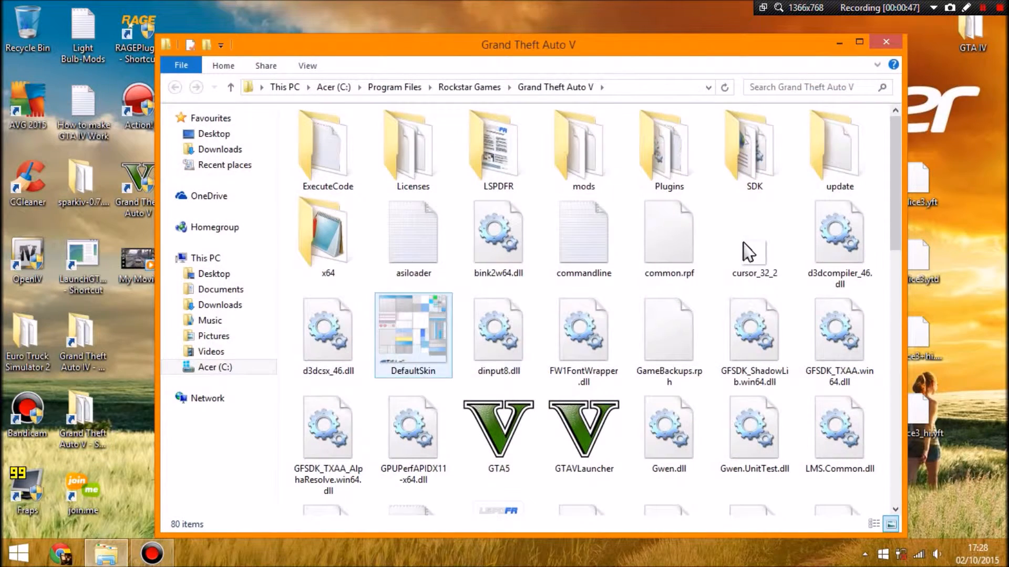
# Scroll through the Grand Theft Auto V folder, checking x64r.rpf and the TrainerV file
pyautogui.click(579, 334)
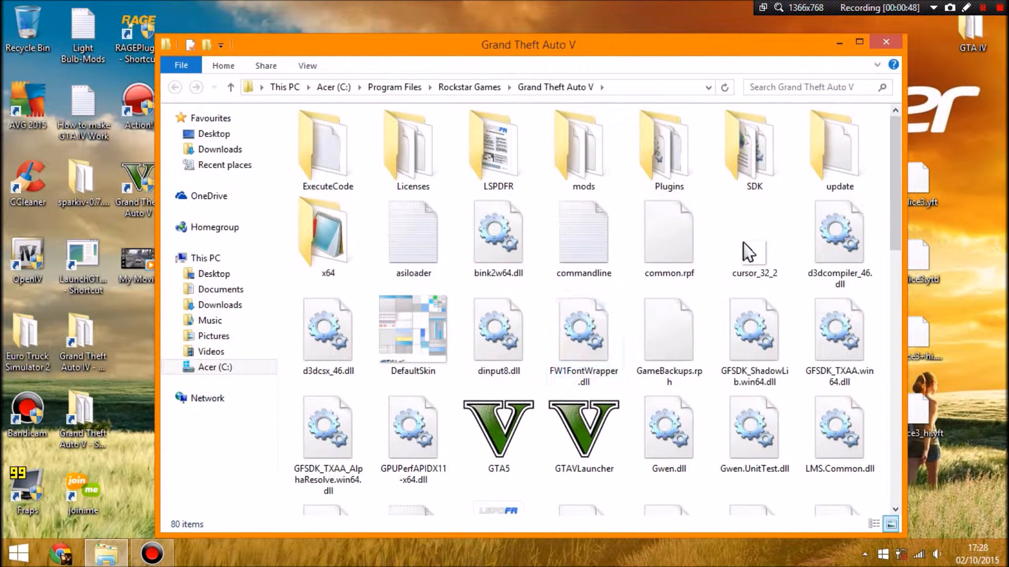
pyautogui.scroll(-3)
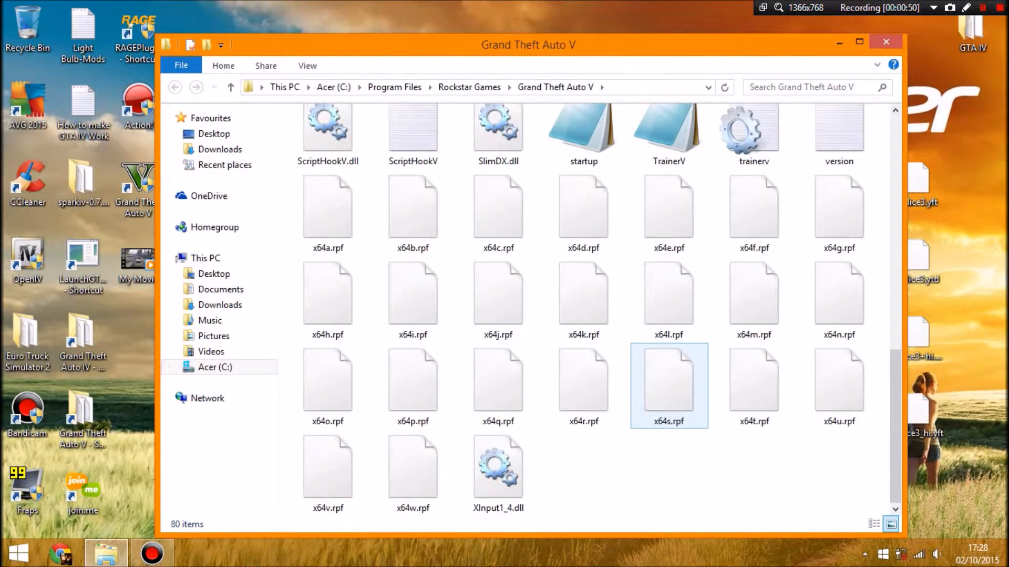
pyautogui.click(582, 385)
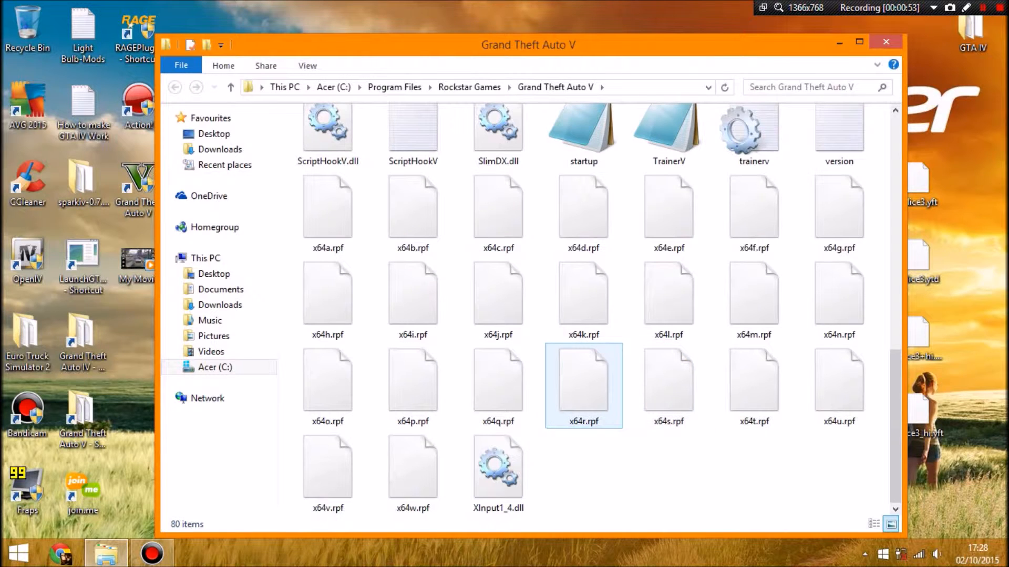
pyautogui.click(669, 133)
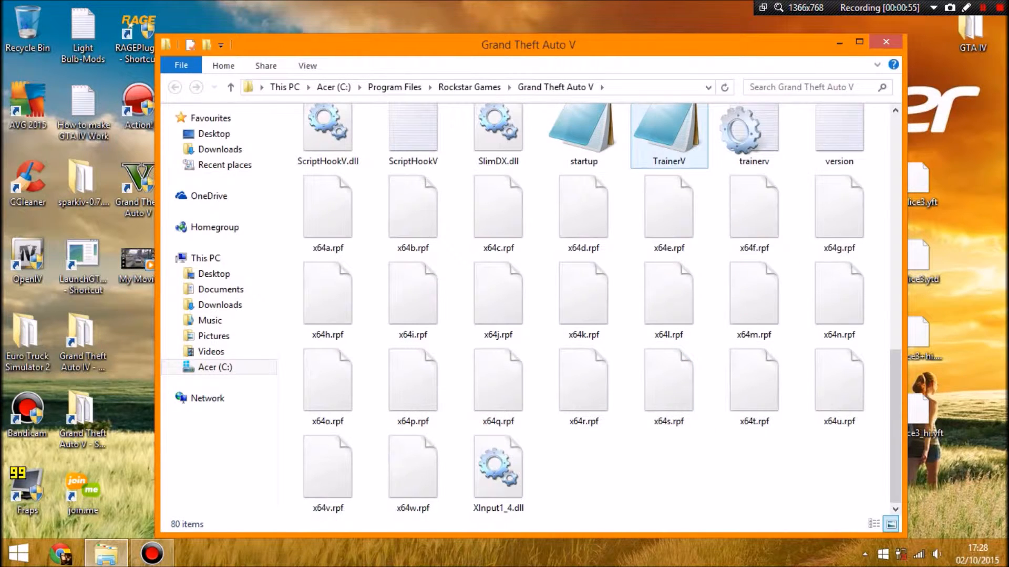
pyautogui.scroll(3)
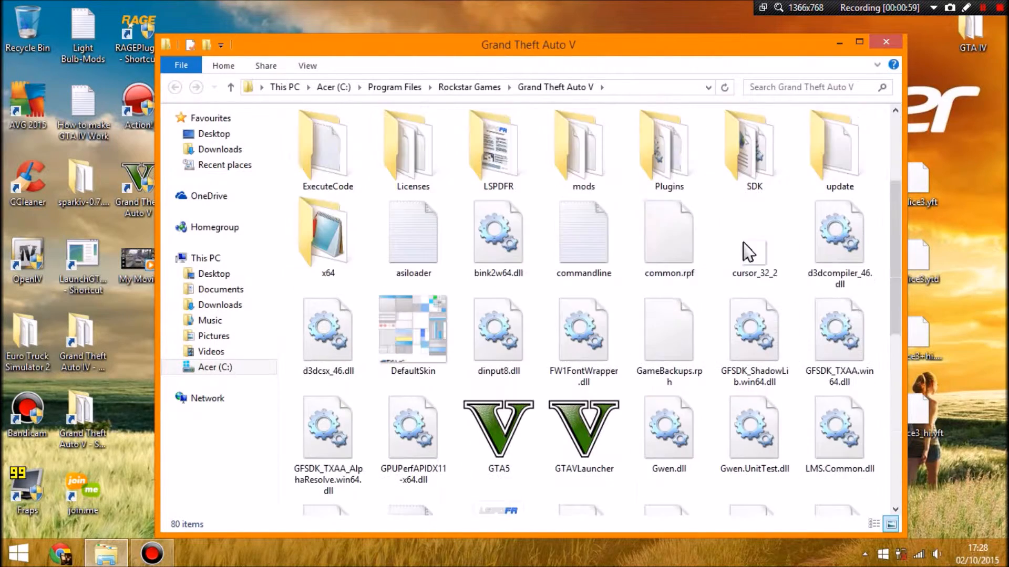
pyautogui.scroll(-3)
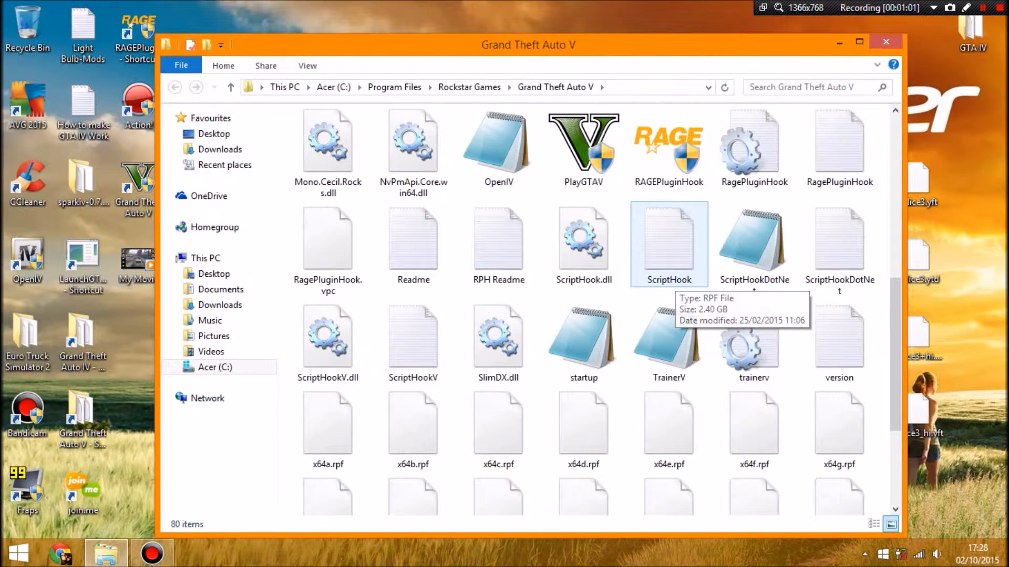
pyautogui.click(413, 340)
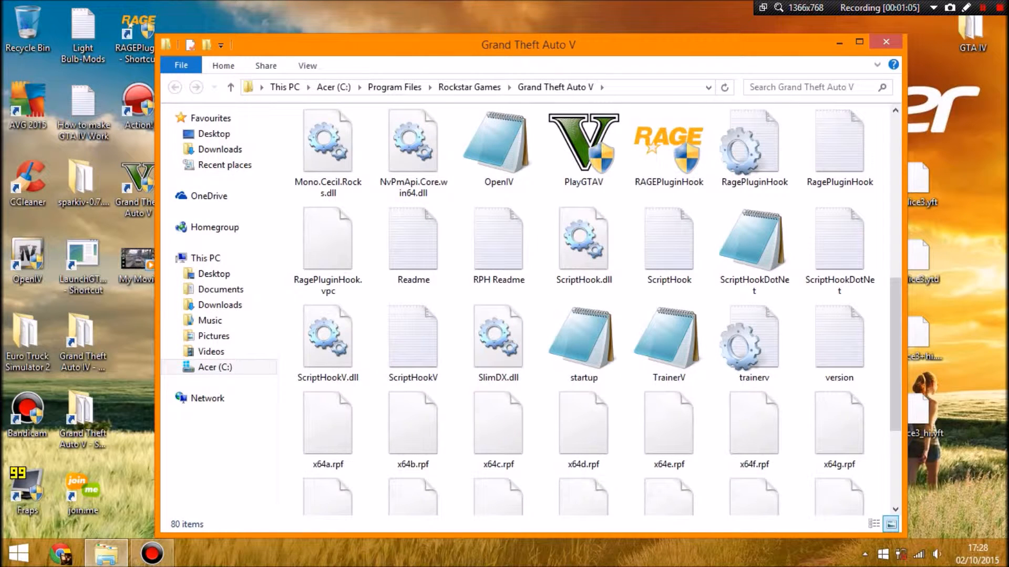
# Highlight ScriptHookV.dll, ScriptHookV, TrainerV and trainerv, then close the Explorer window
pyautogui.click(328, 336)
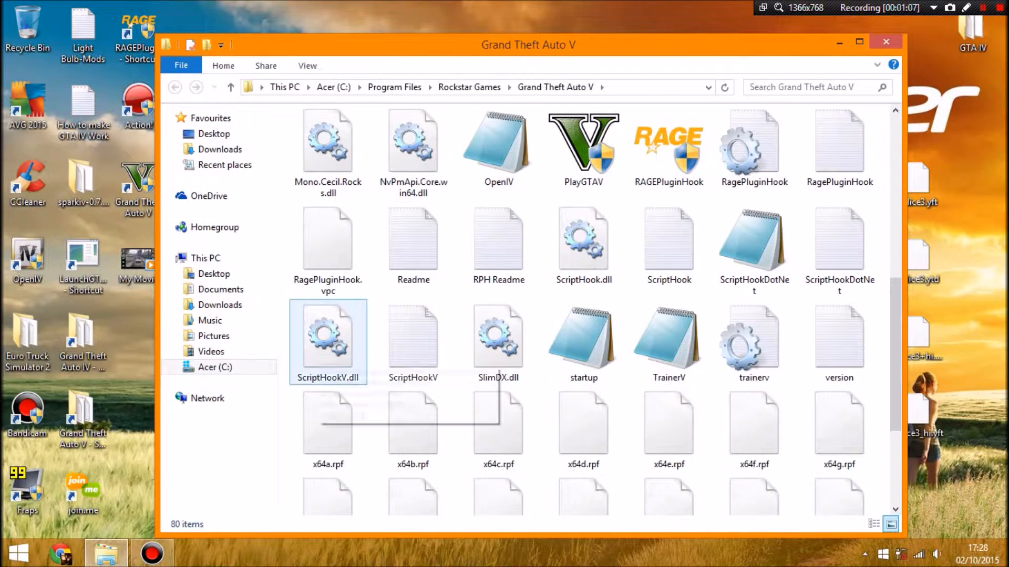
pyautogui.click(755, 335)
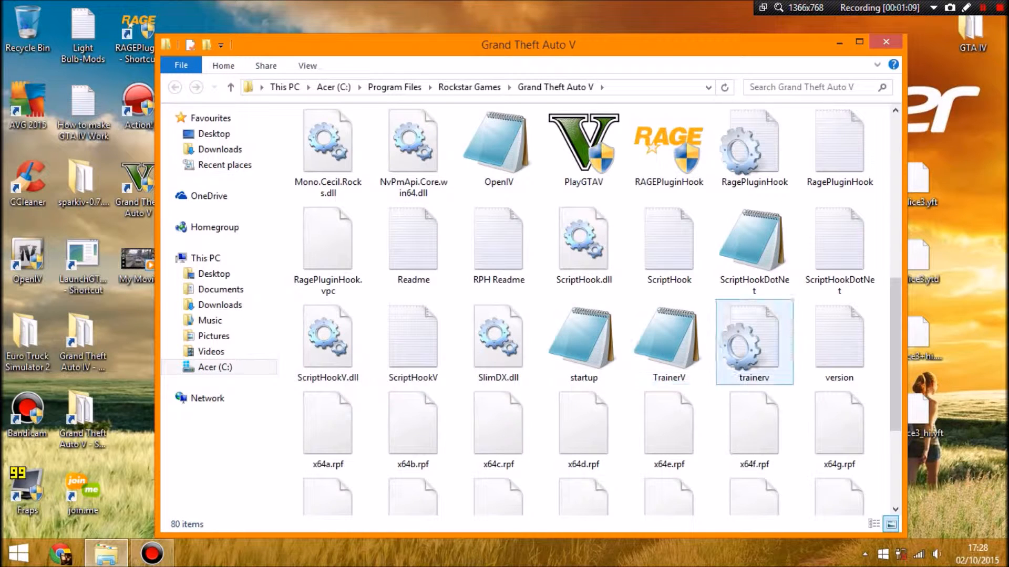
pyautogui.click(412, 422)
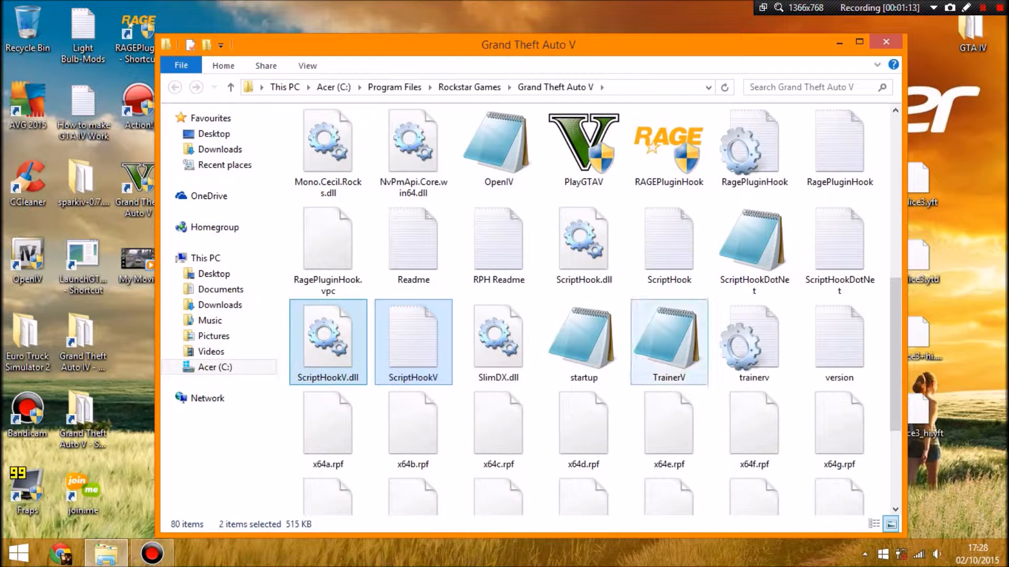
pyautogui.click(753, 341)
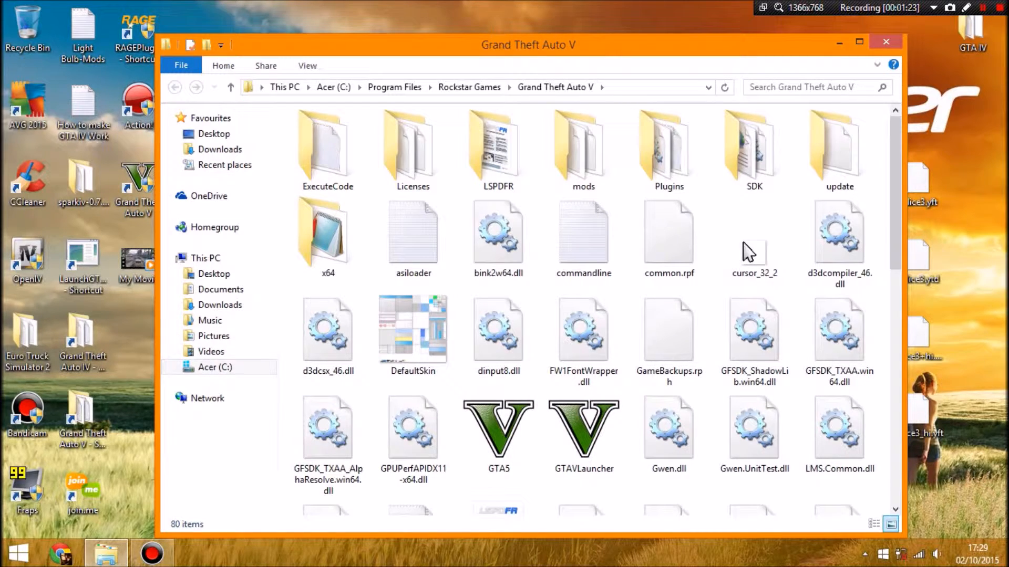
pyautogui.click(885, 41)
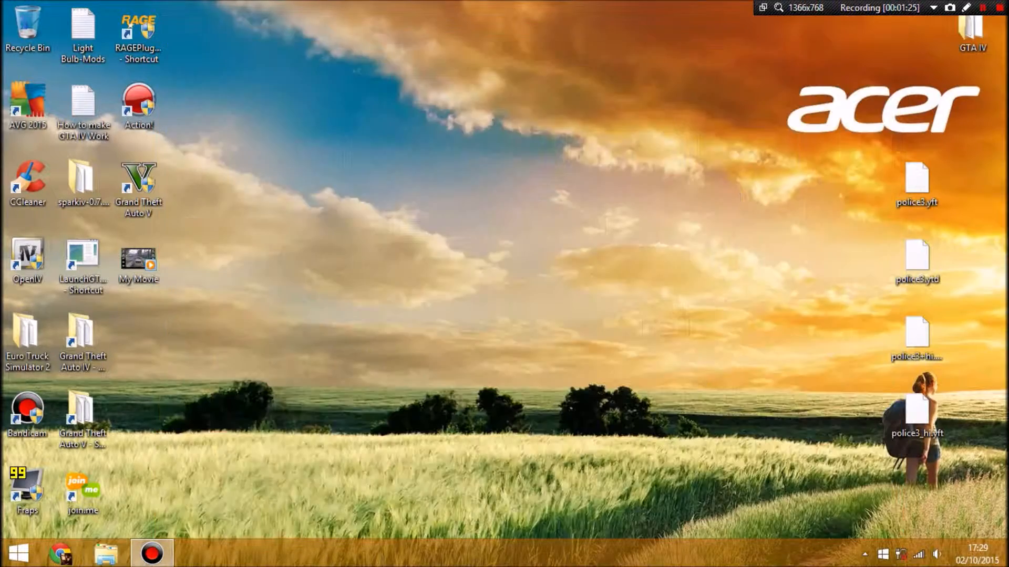